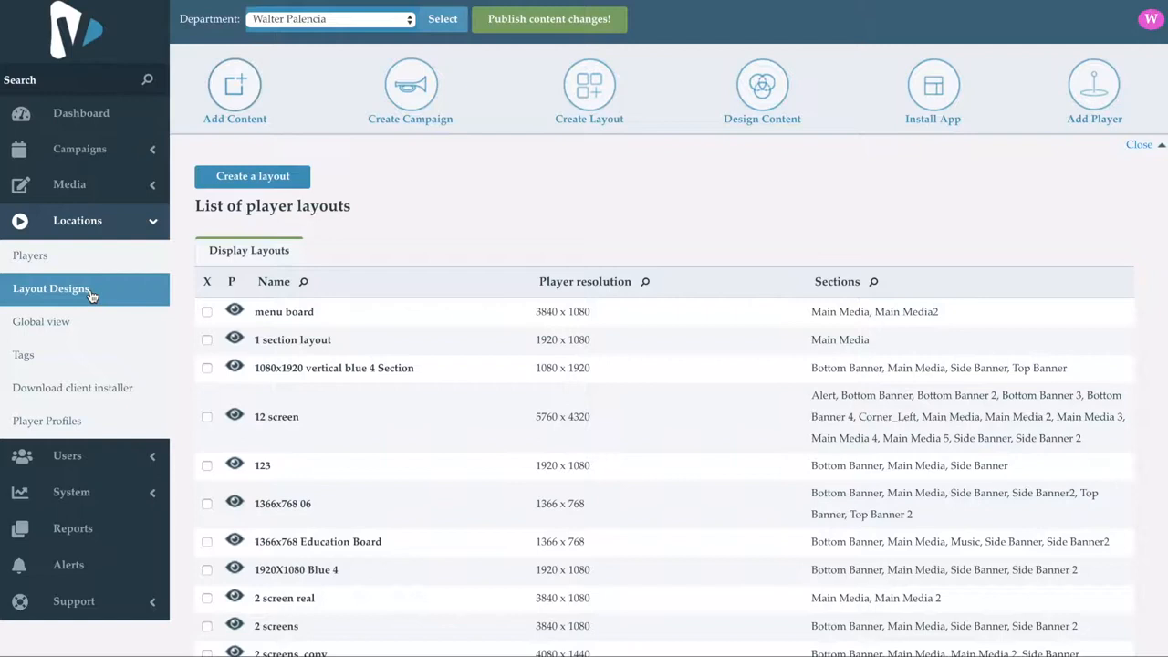
Create a new player layout named 'UCView Training Layout' at 1920x1080 horizontal
click(252, 176)
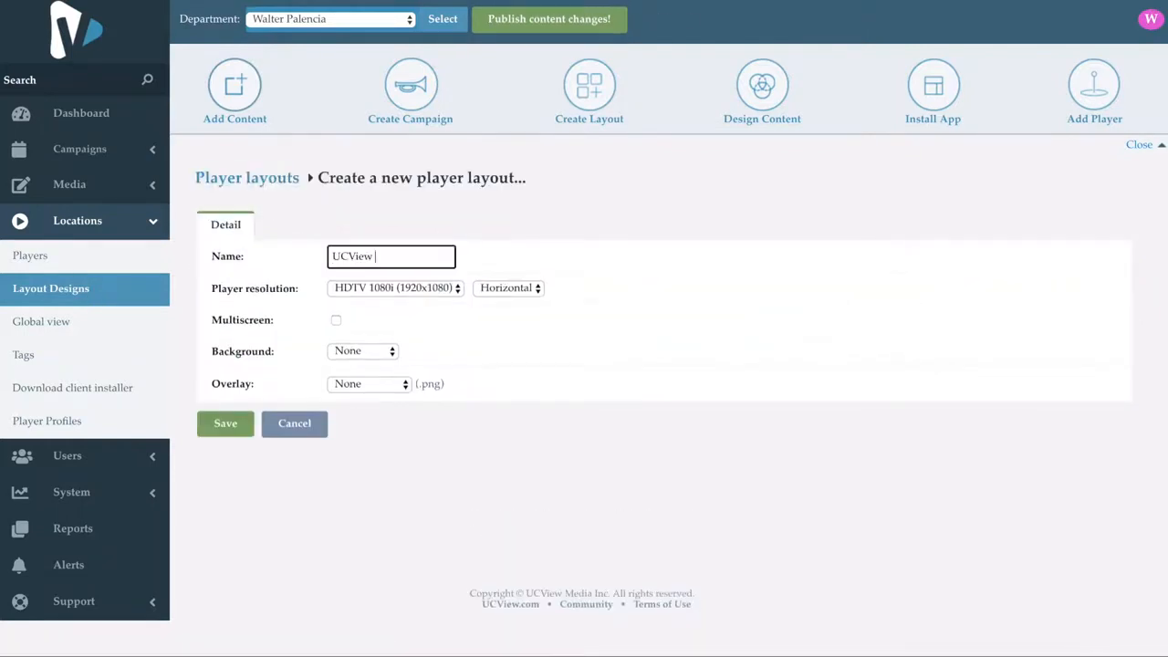
text(Training Layout)
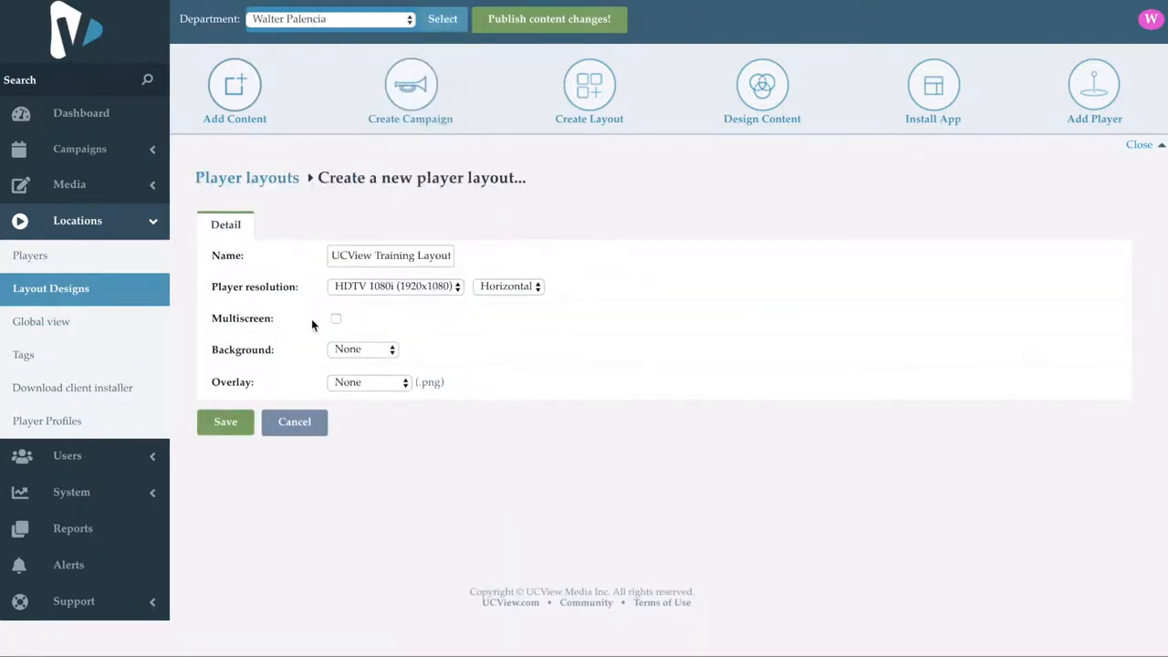
Save the layout, add a Side Banner section, and begin a new physical location
click(225, 422)
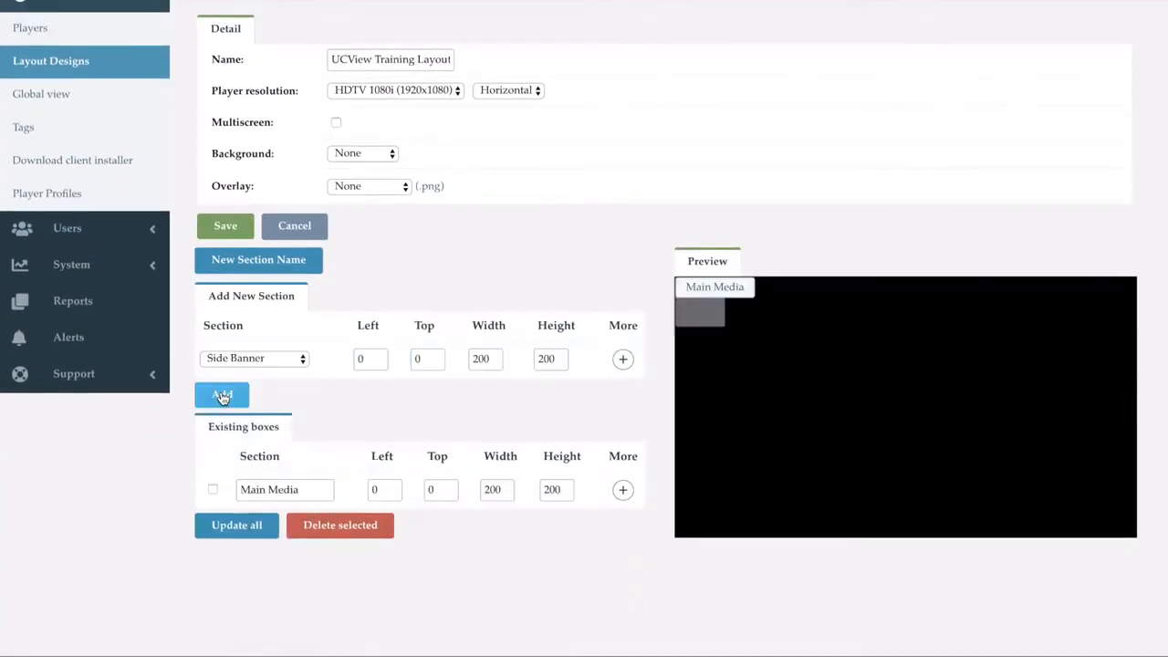
click(222, 394)
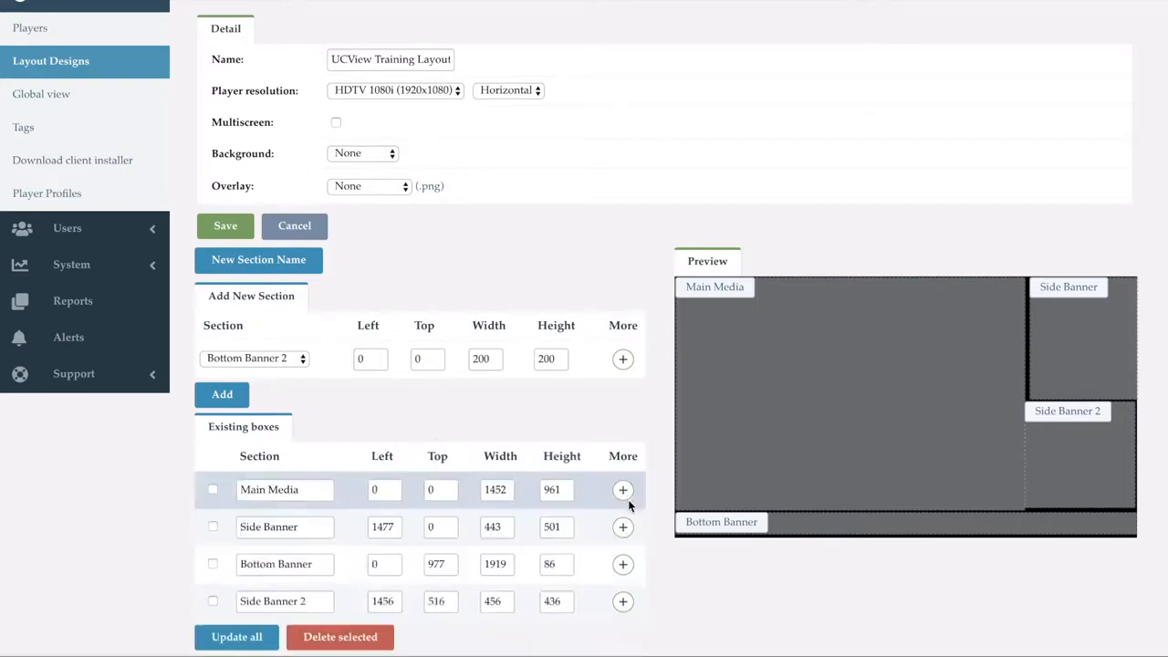
click(30, 206)
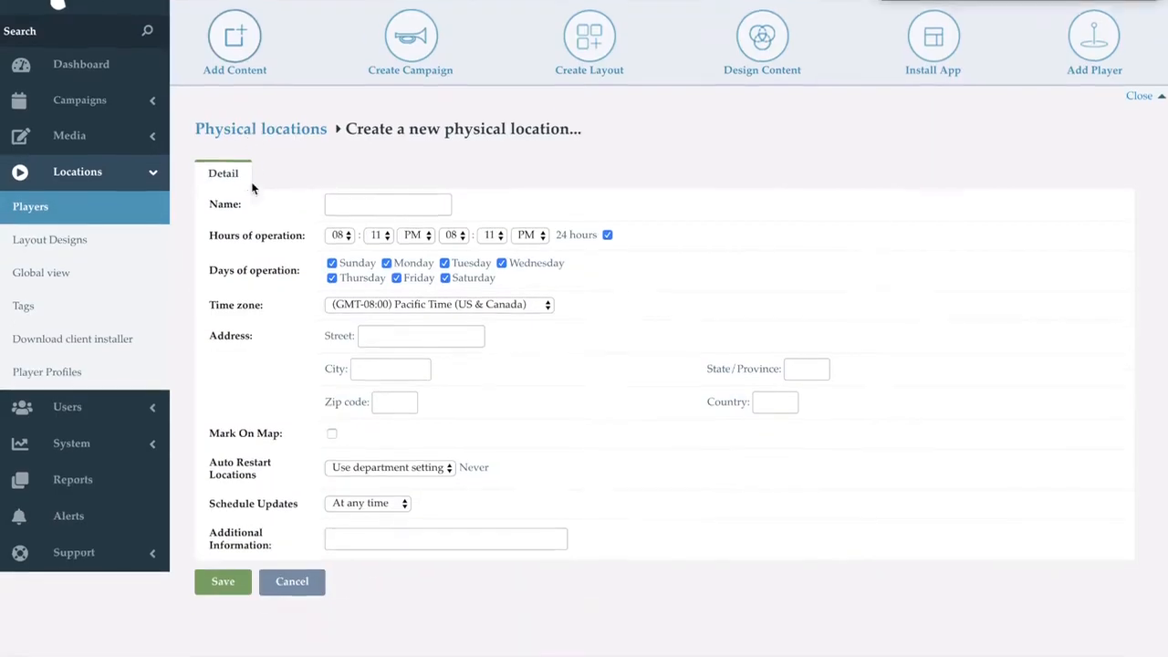
Name the location 'UCView Training Location', set weekday 8 AM–5 PM hours, map 18425 Napa St, Northridge, CA, and limit updates to a time window
text(CView Training Location)
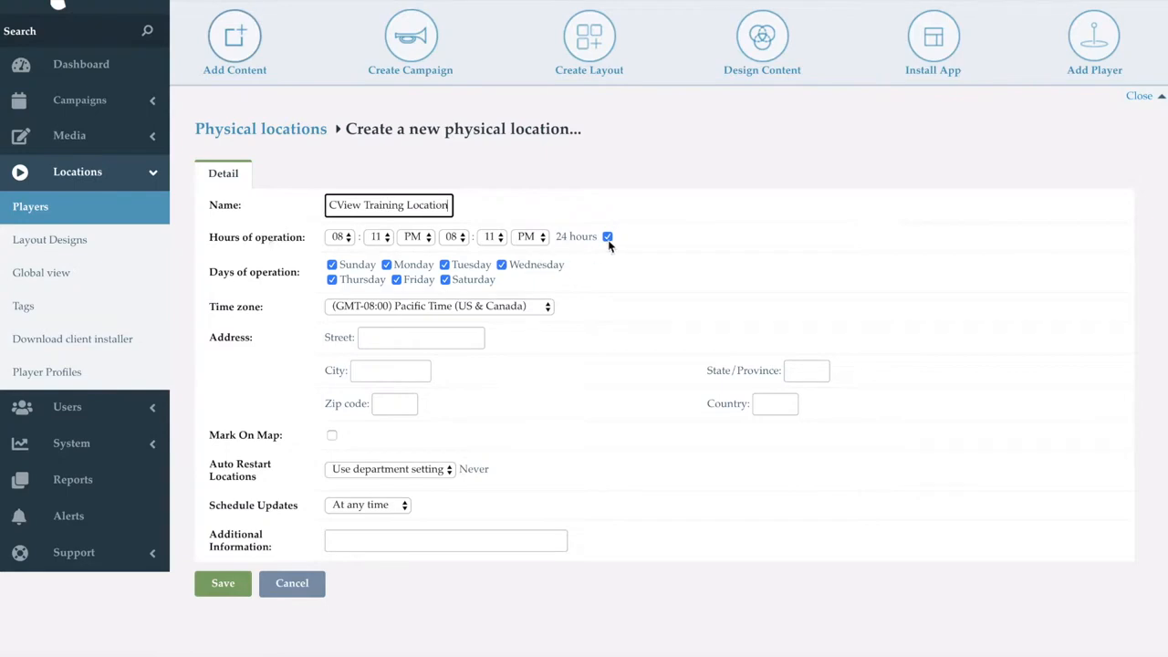
click(608, 236)
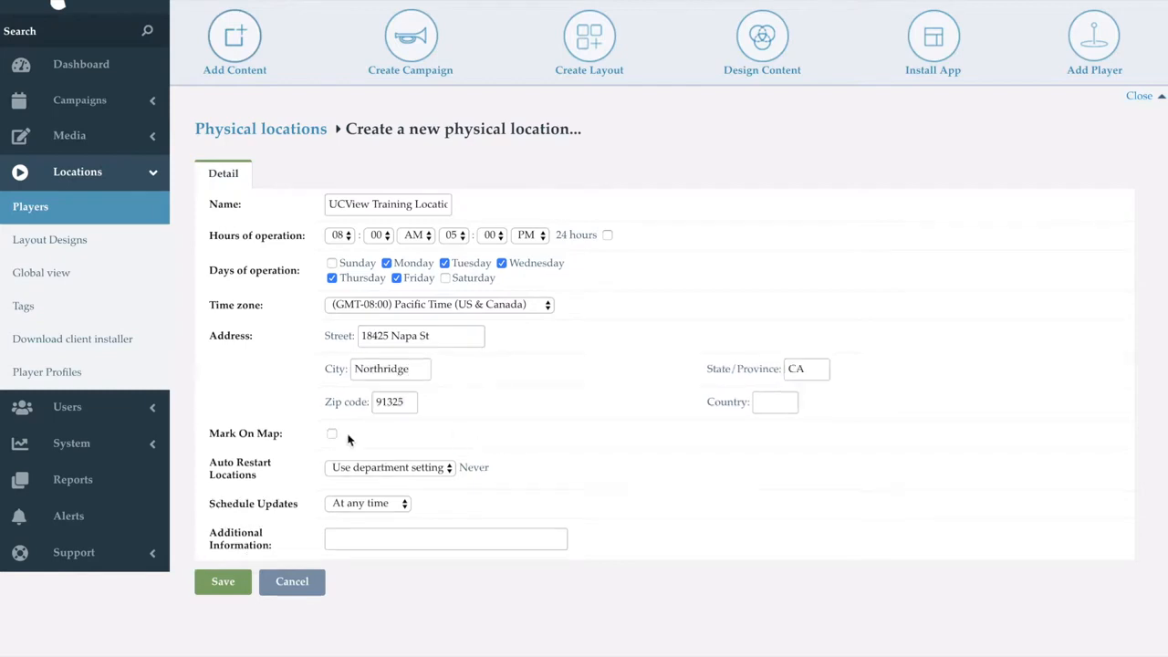
click(365, 502)
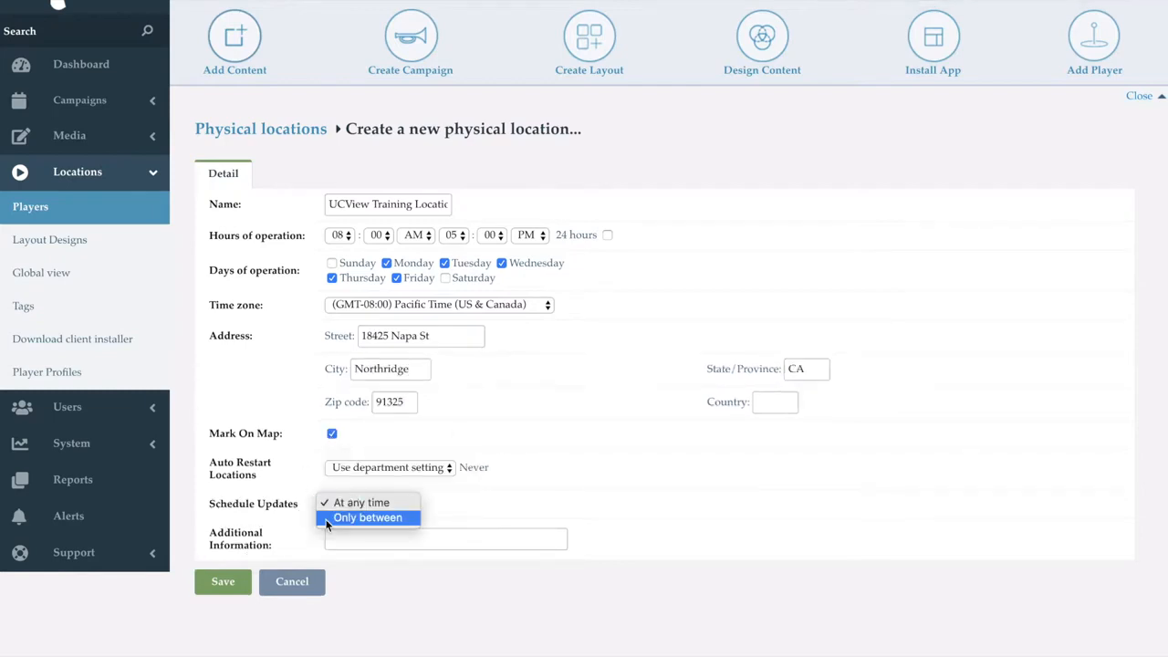
click(223, 581)
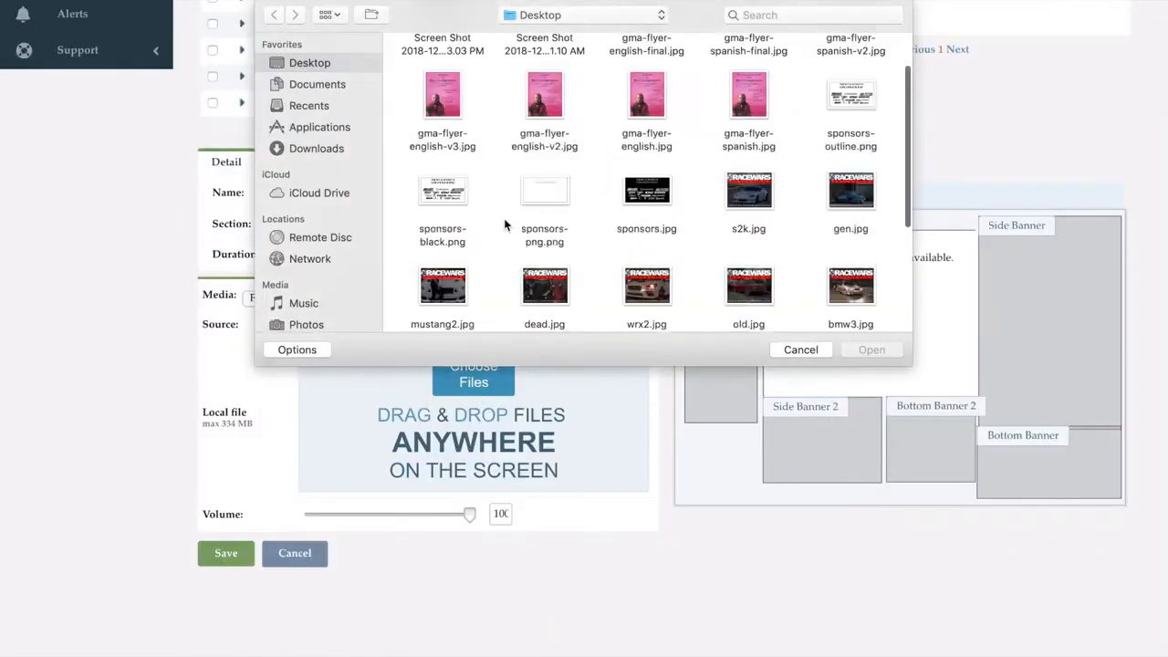
Show the active Microsite list under Media
click(800, 349)
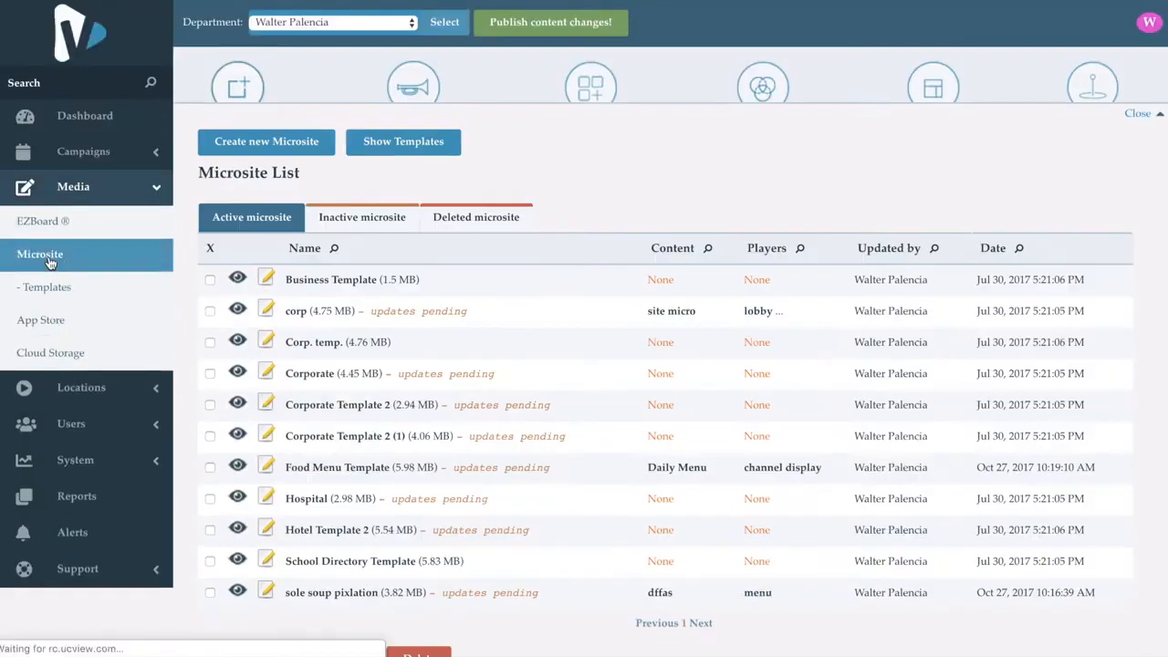